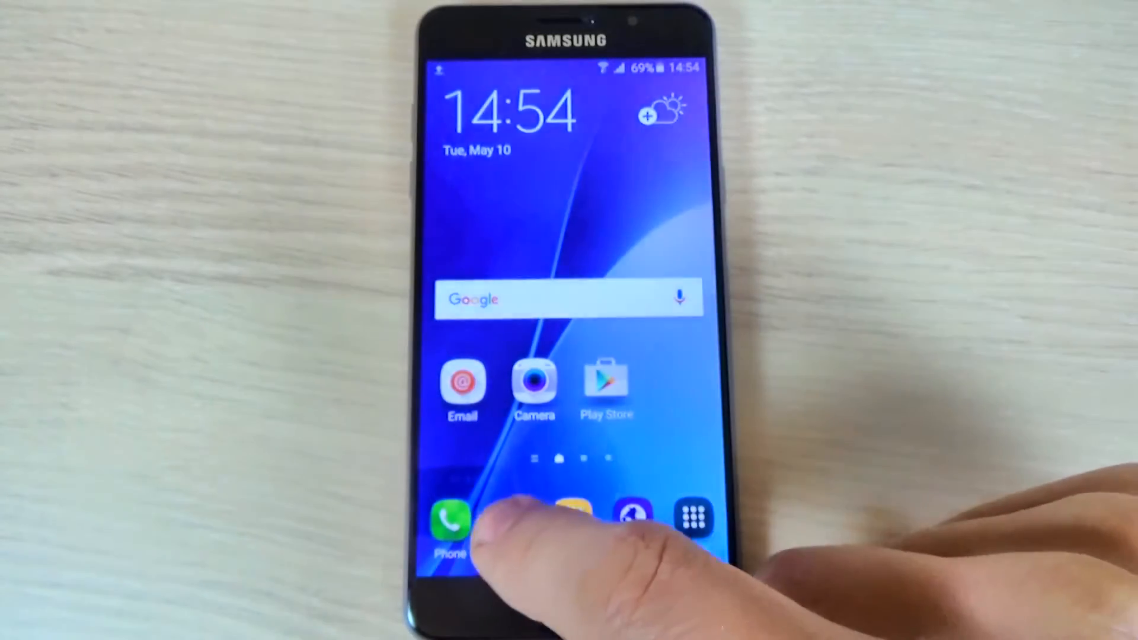
Launch Samsung Contacts and scroll through the device contact list.
click(573, 517)
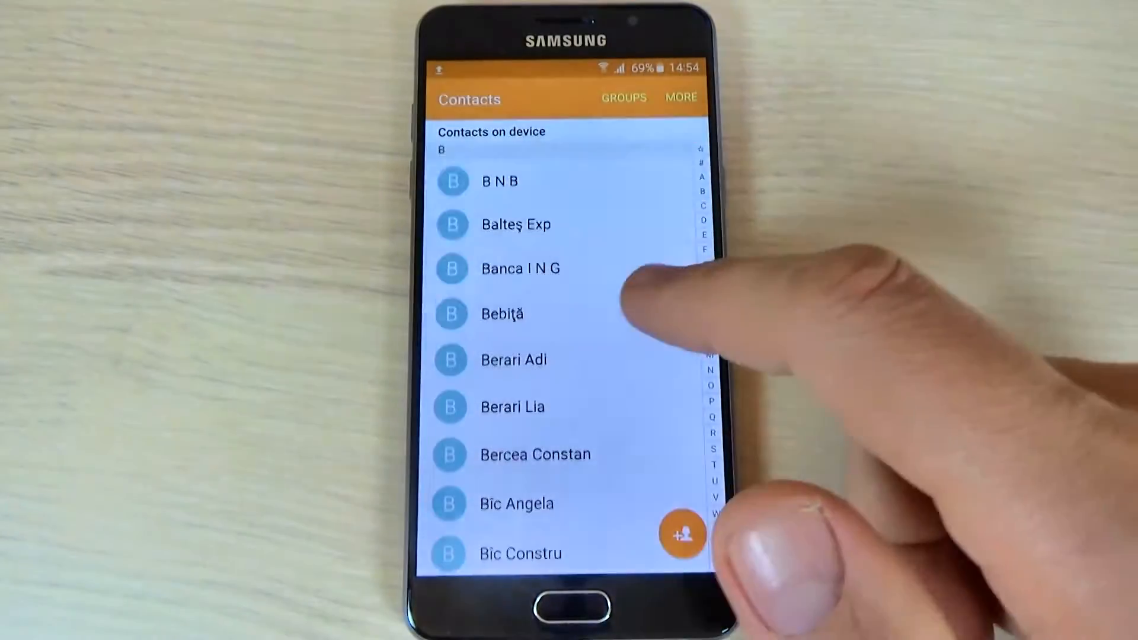
scroll(down, 3)
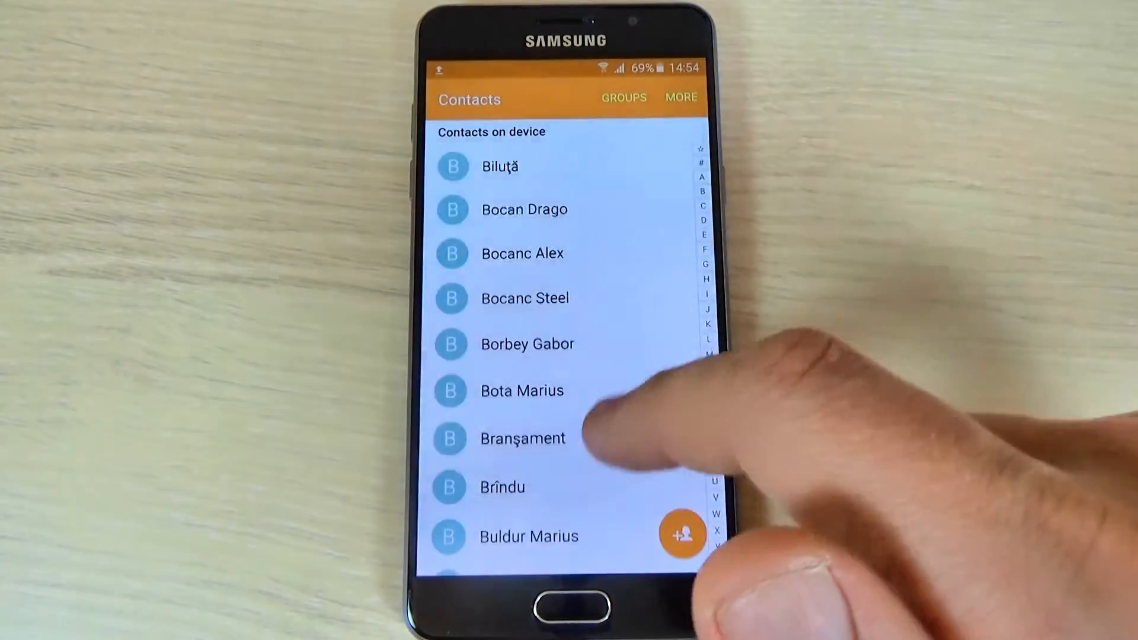
scroll(up, 3)
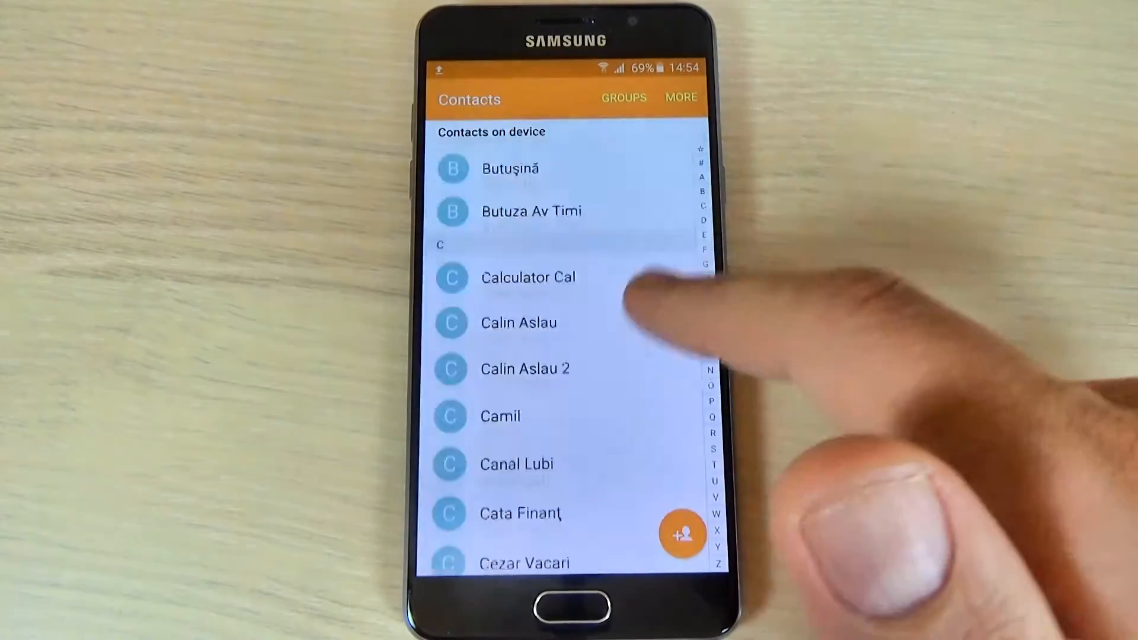
scroll(down, 3)
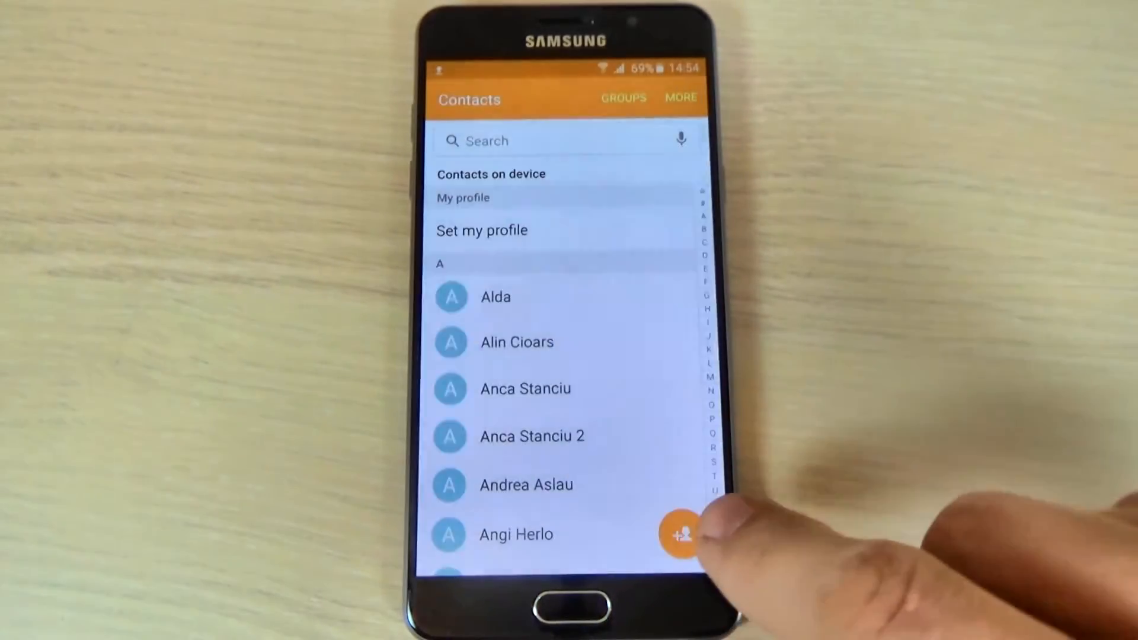
Create a new contact named John Smith and move to the phone number field.
click(680, 534)
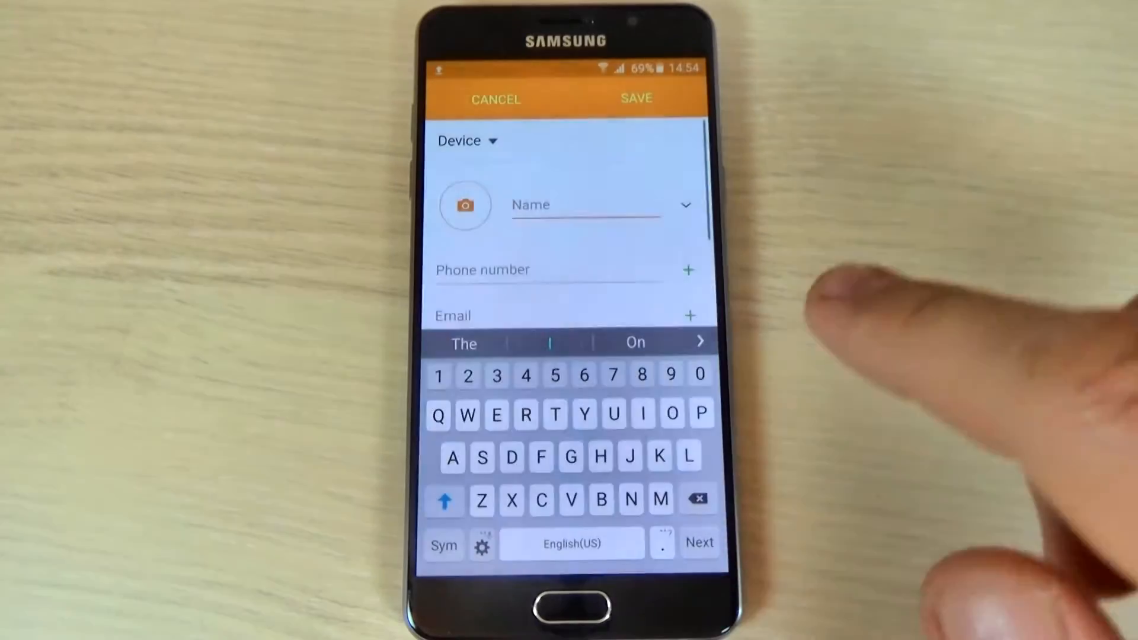
click(467, 141)
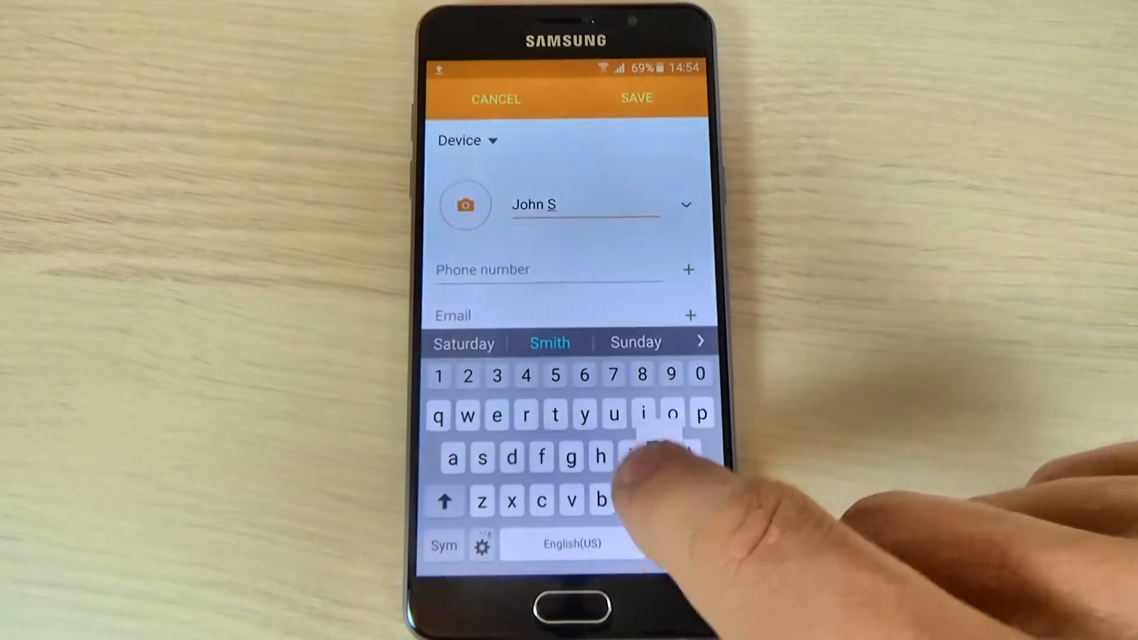
click(550, 342)
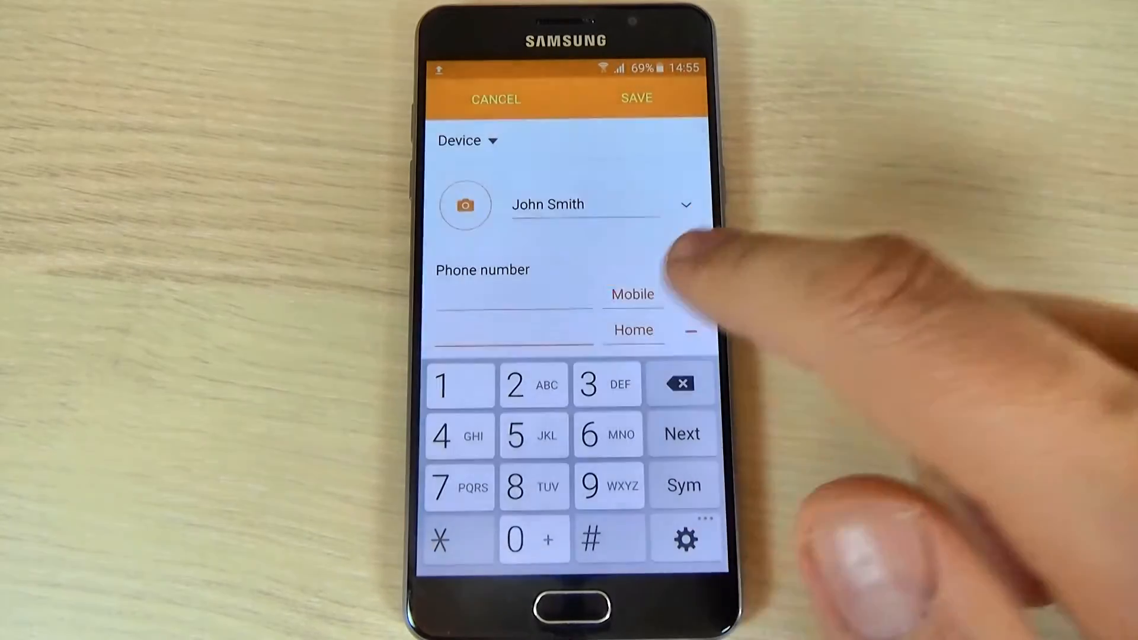
click(690, 330)
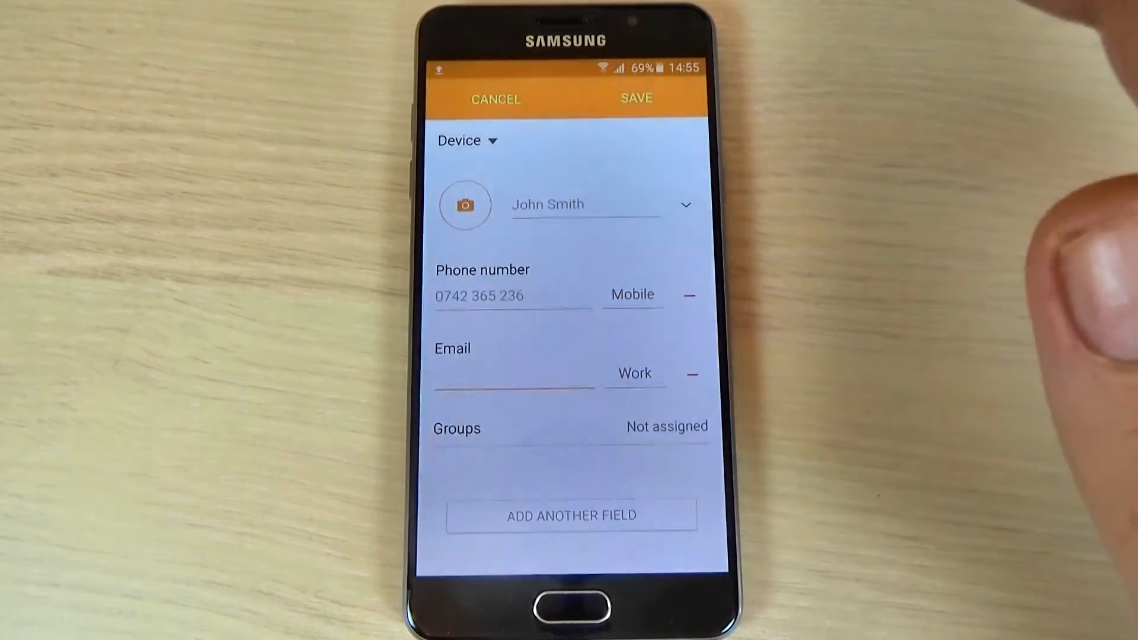
Save the John Smith contact and go back to the contacts list.
click(635, 98)
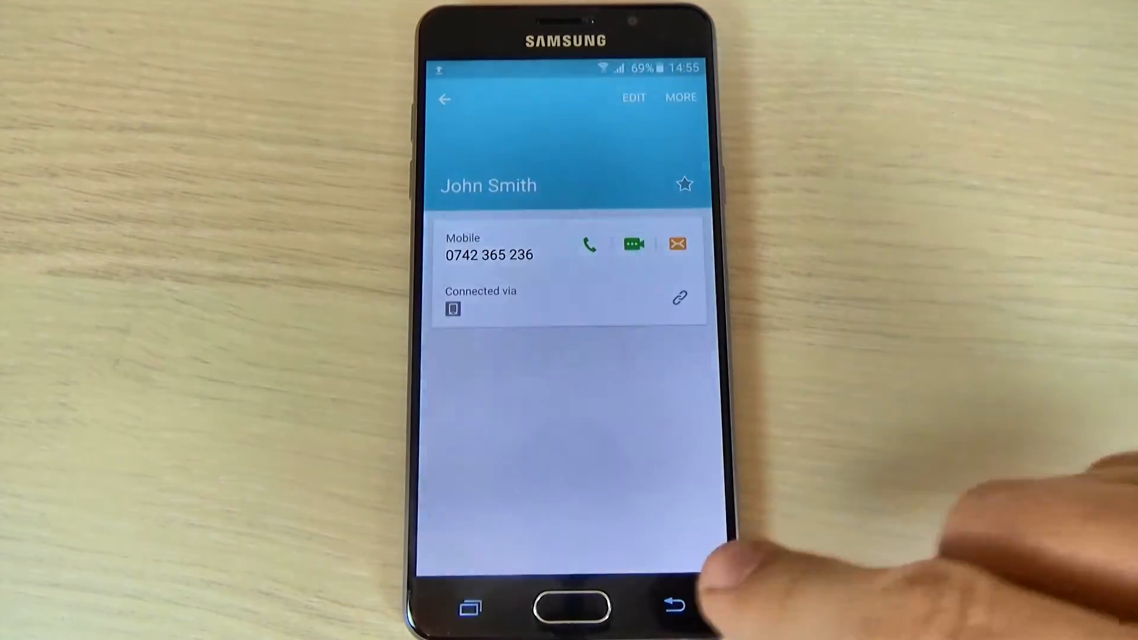
click(668, 605)
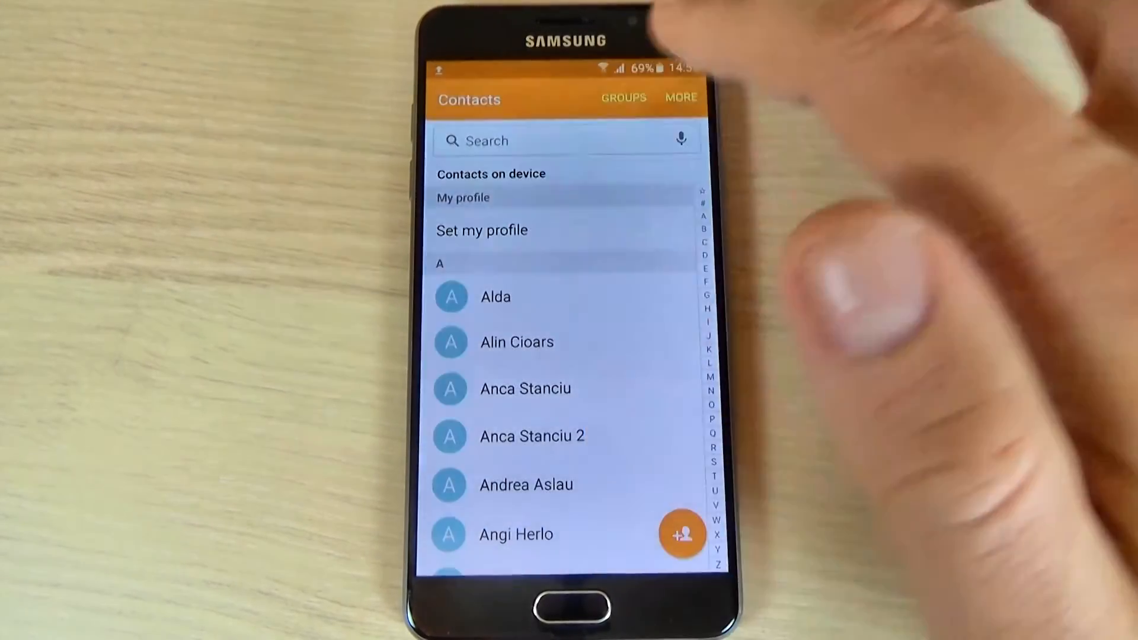
Search contacts for 'jo' and open John Smith from the results.
click(564, 140)
text(j)
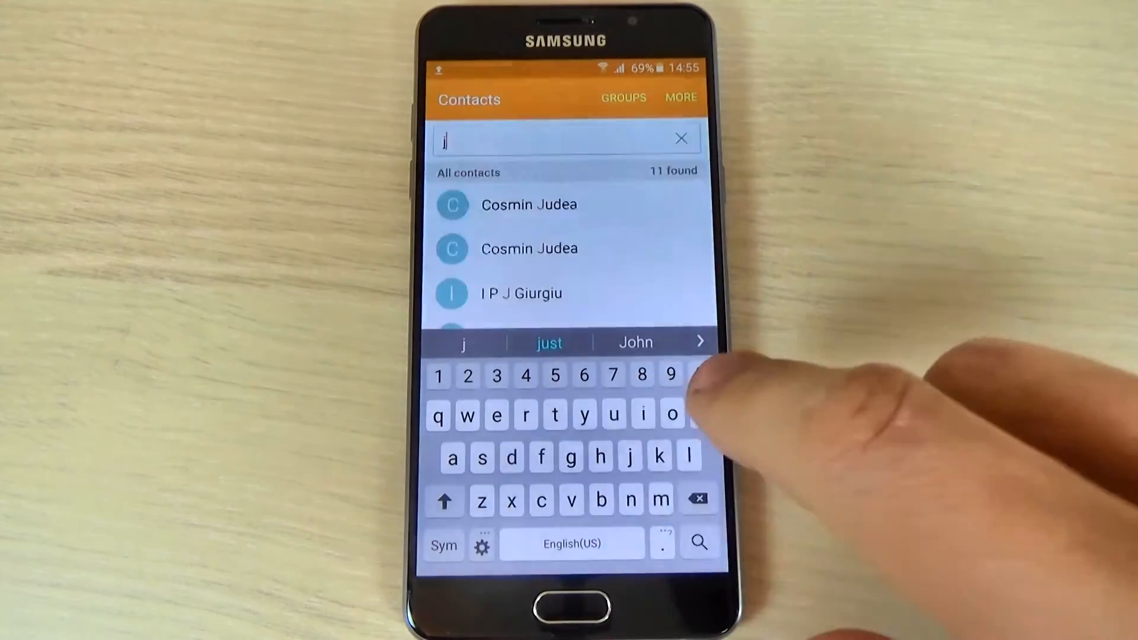
text(o)
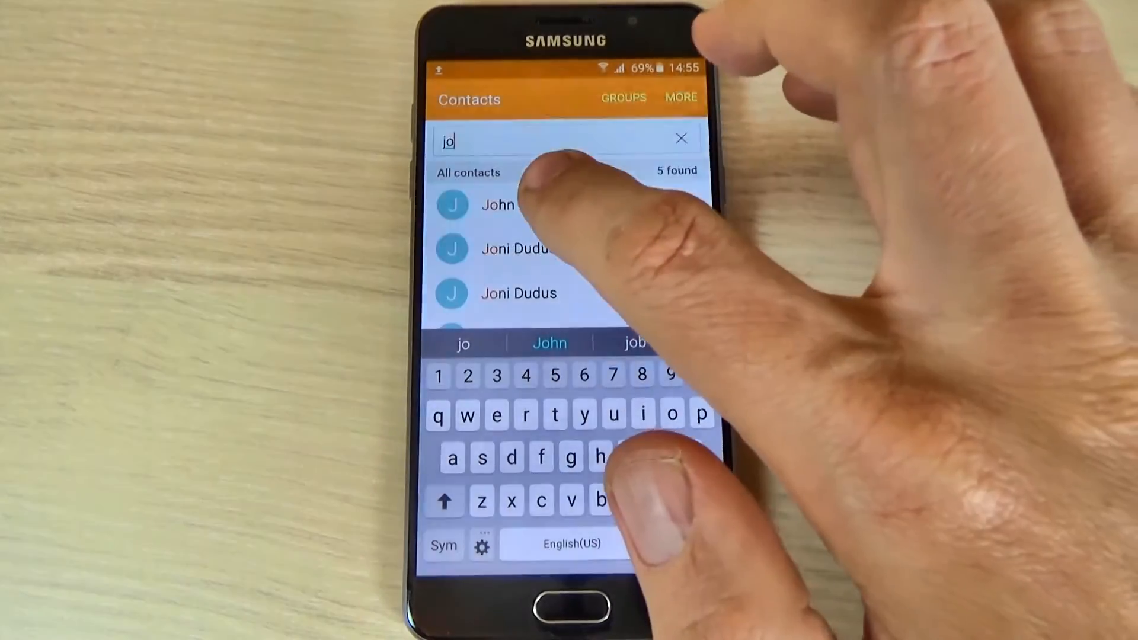
click(499, 206)
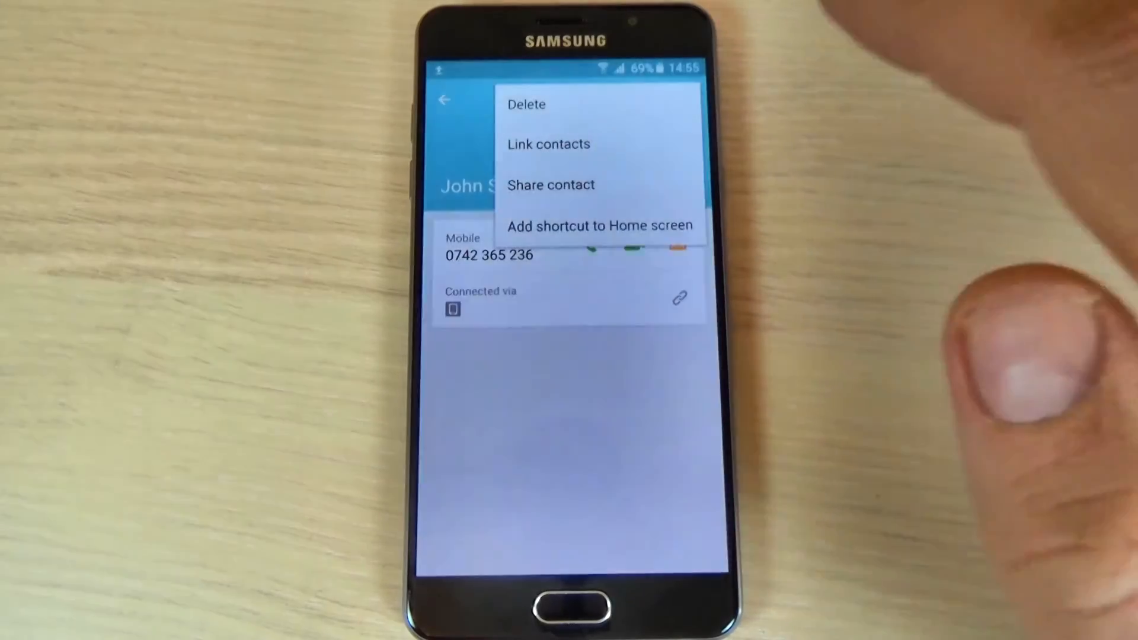
Delete John Smith's contact and confirm the deletion.
click(526, 104)
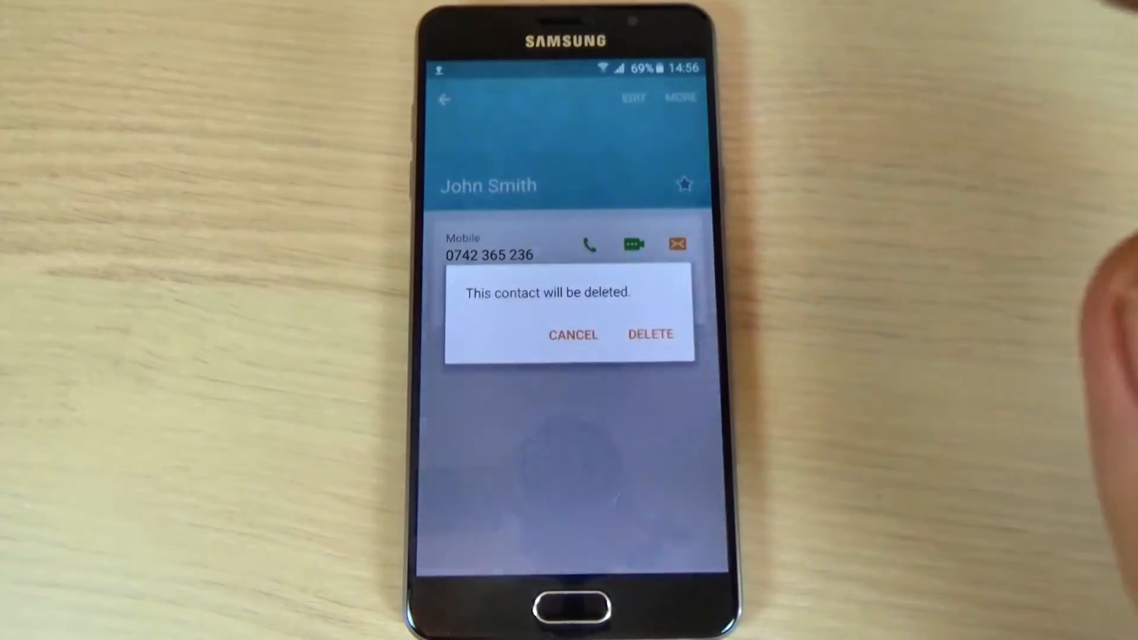
click(650, 335)
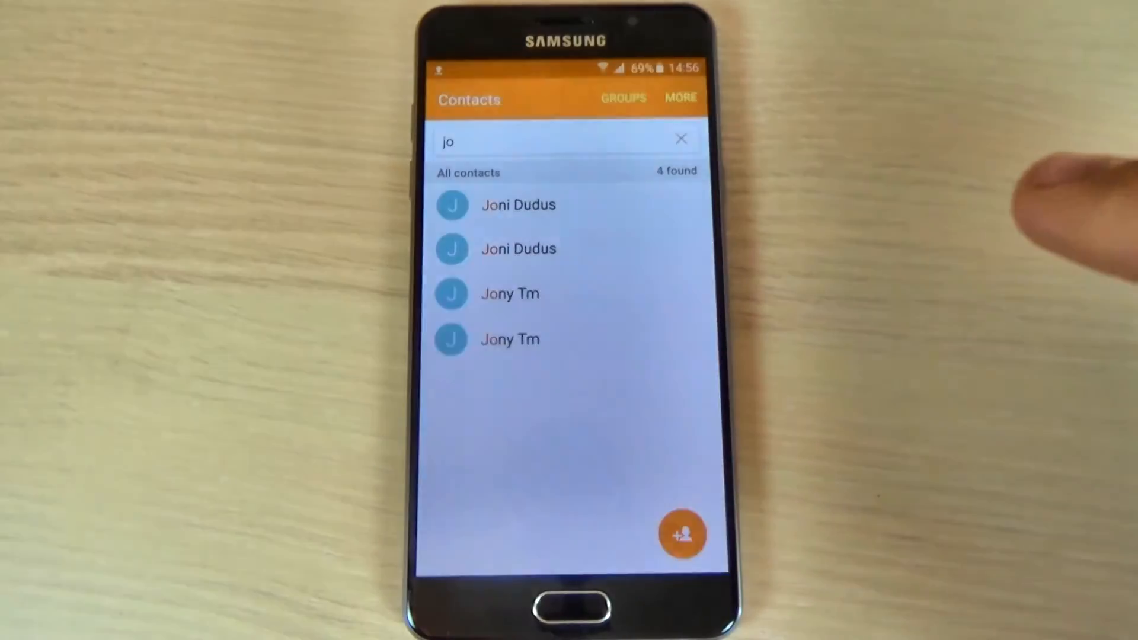